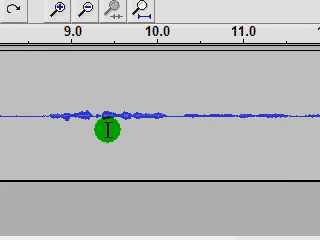
Step: Close the Audacity recording window to reveal tutorial.html in Notepad++
scroll(right, 3)
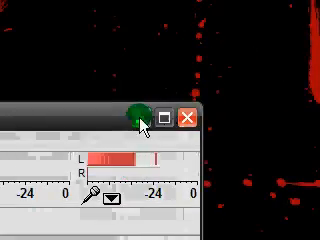
click(140, 116)
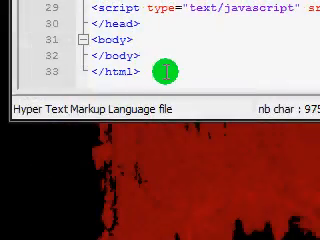
scroll(down, 3)
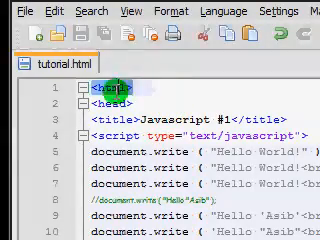
scroll(down, 3)
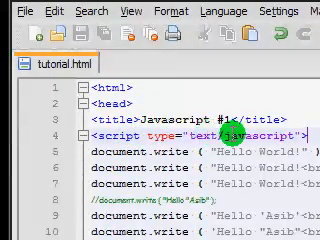
scroll(down, 3)
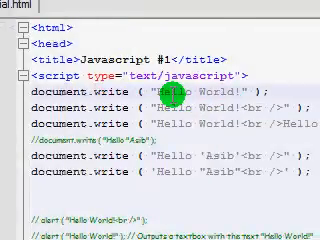
scroll(down, 3)
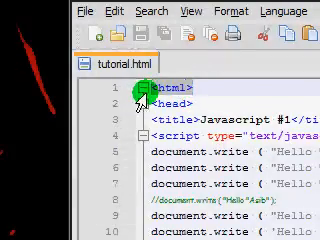
scroll(down, 3)
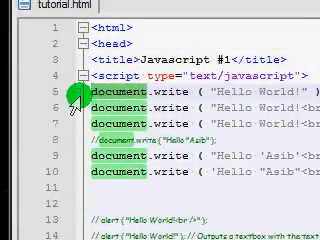
scroll(down, 3)
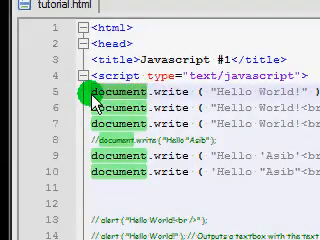
scroll(down, 3)
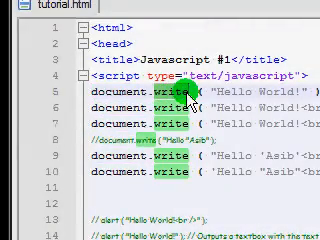
scroll(down, 3)
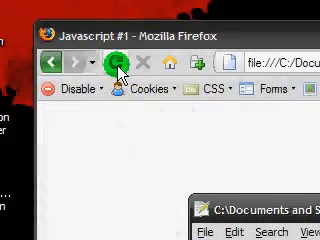
Step: Return to the tutorial.html source showing the active alert("Hello World!<br />") statement
click(116, 64)
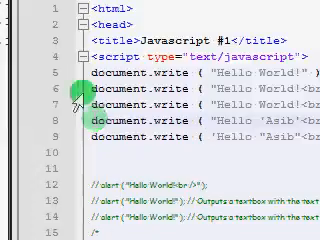
scroll(down, 3)
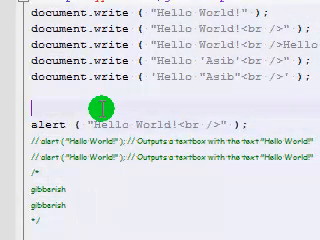
Step: Begin a // single-line comment above the alert statements
text(// This is a comment)
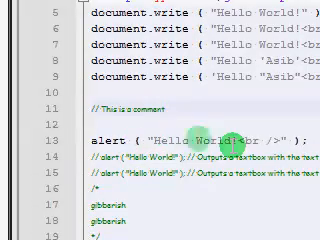
Step: Scroll through the edited script before switching to the Firefox page
scroll(down, 3)
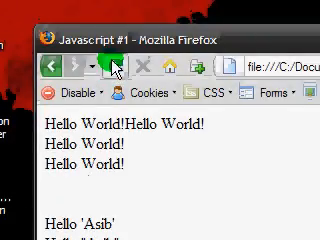
Step: Scroll the page to review the Hello World and Hello Aaib output
scroll(down, 3)
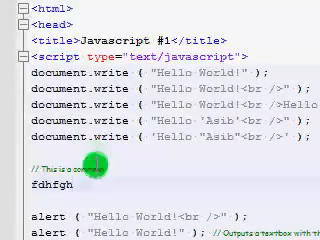
Step: Begin a /* multi-line comment with a leading * under the single-line comment
scroll(down, 3)
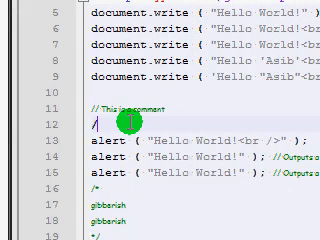
text(/*)
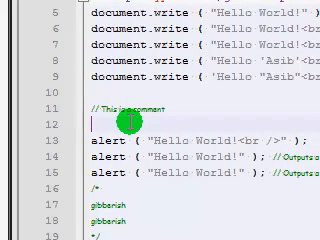
text(*)
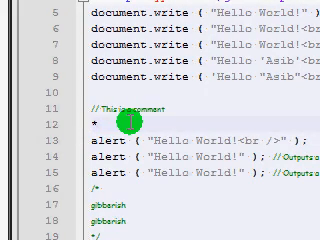
scroll(down, 3)
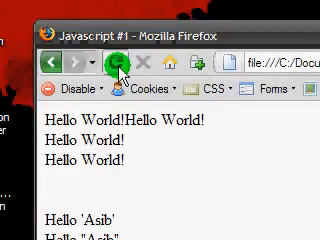
Step: Reload the page and dismiss the "Hello World<br />" alert box
click(124, 64)
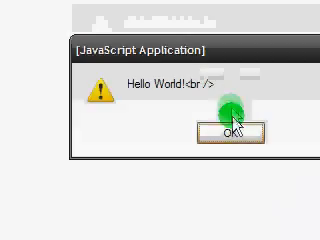
click(236, 132)
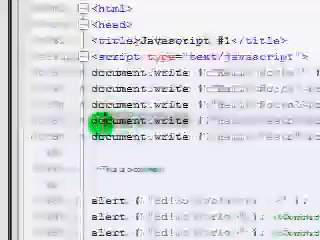
scroll(down, 3)
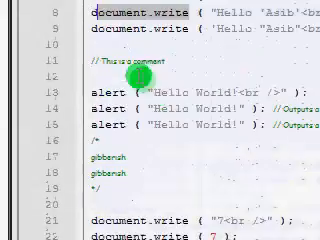
scroll(up, 3)
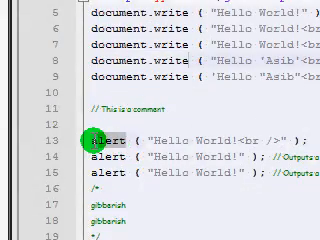